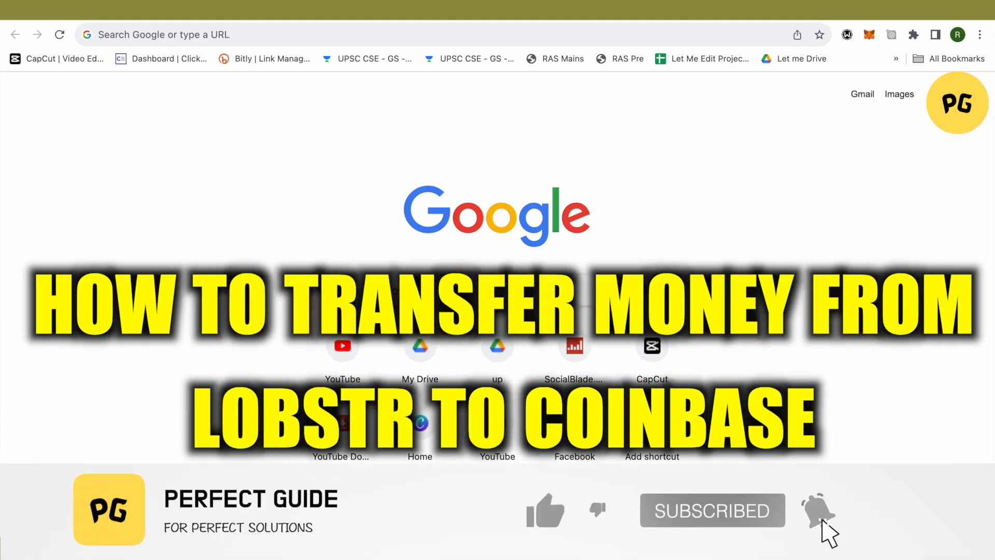
Start a new XLM payment to a Stellar wallet from the LOBSTR sidebar's Send option
left_click(545, 509)
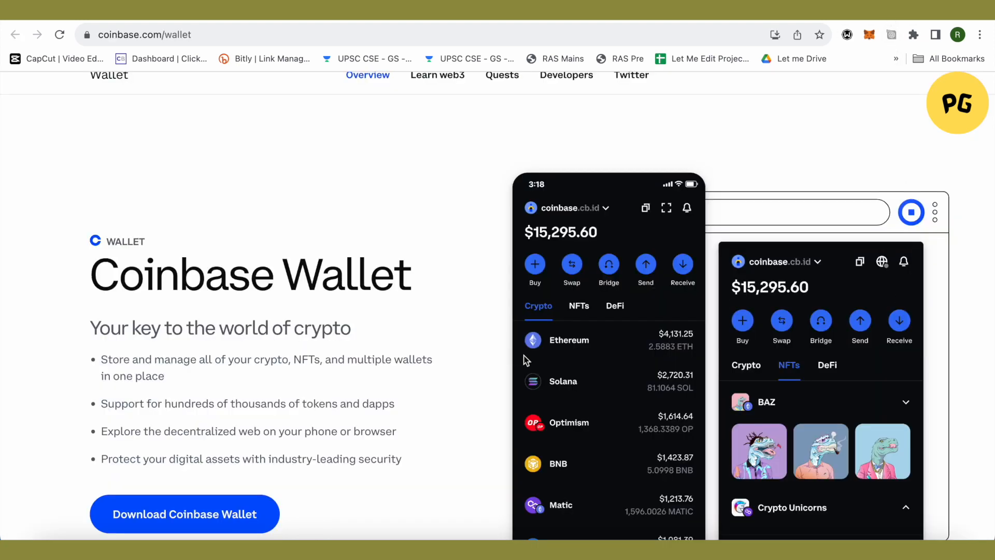
mouse_move(657, 378)
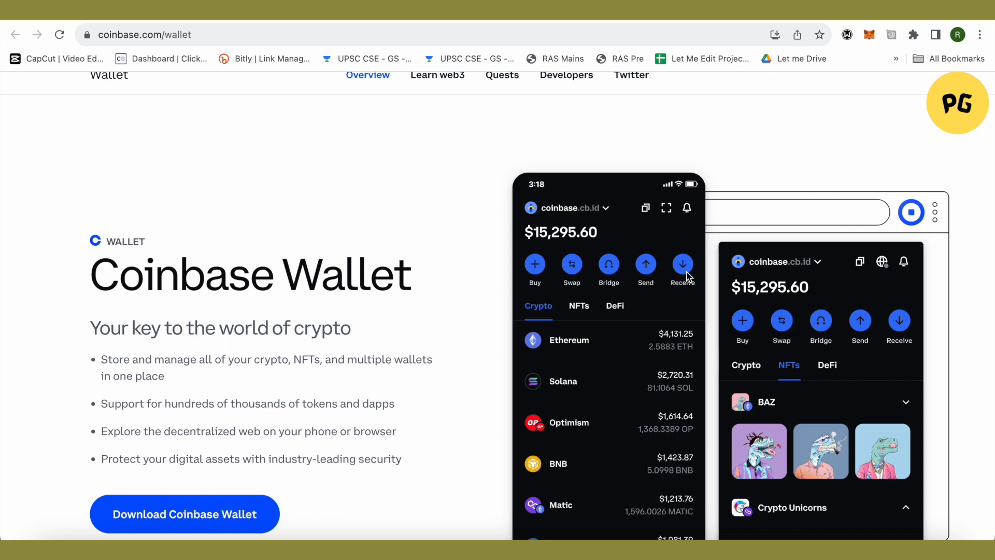
mouse_move(725, 266)
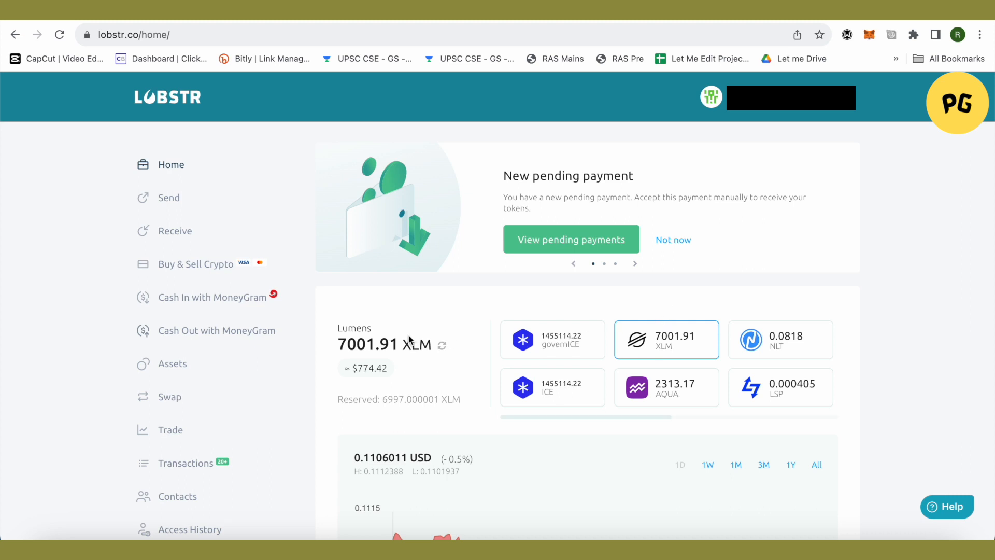
mouse_move(168, 198)
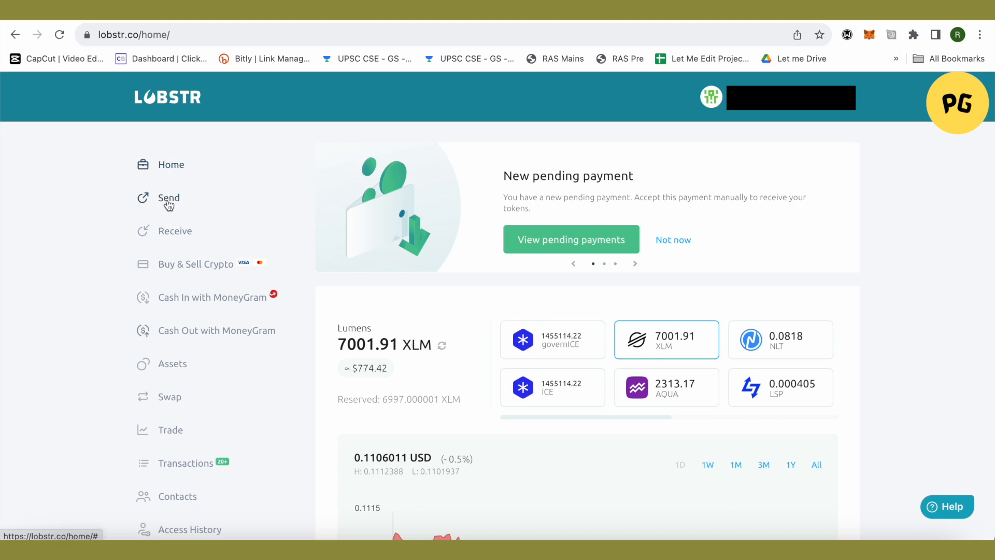
left_click(168, 197)
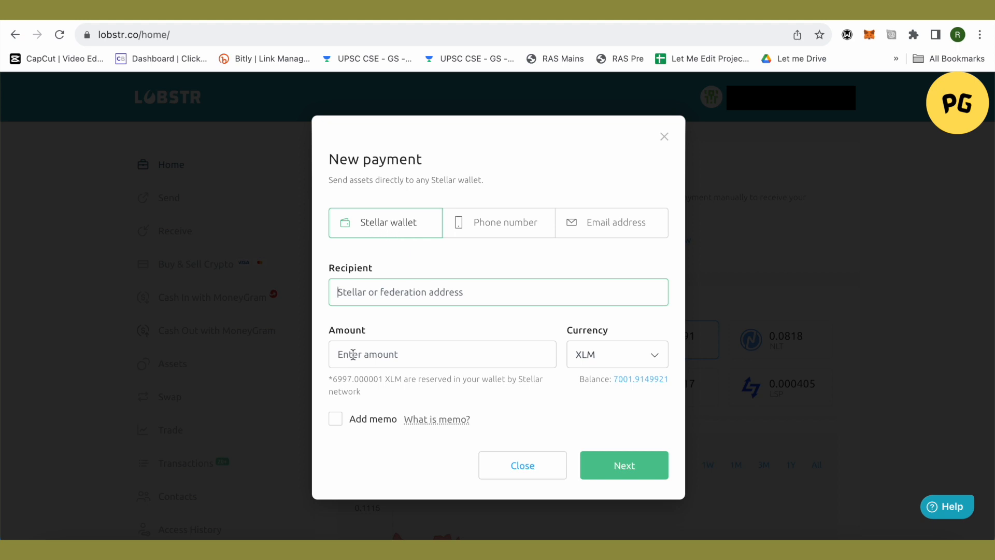
left_click(622, 465)
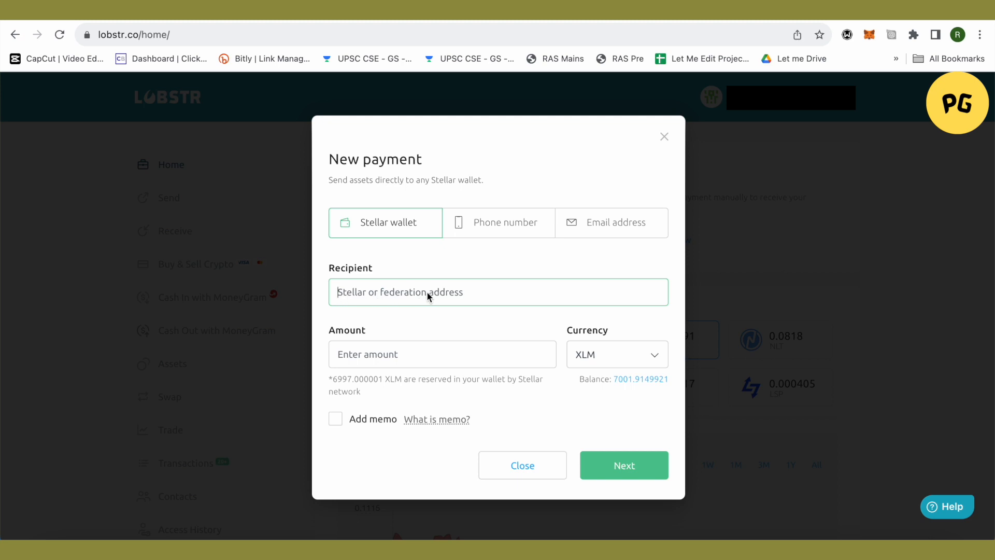
mouse_move(471, 297)
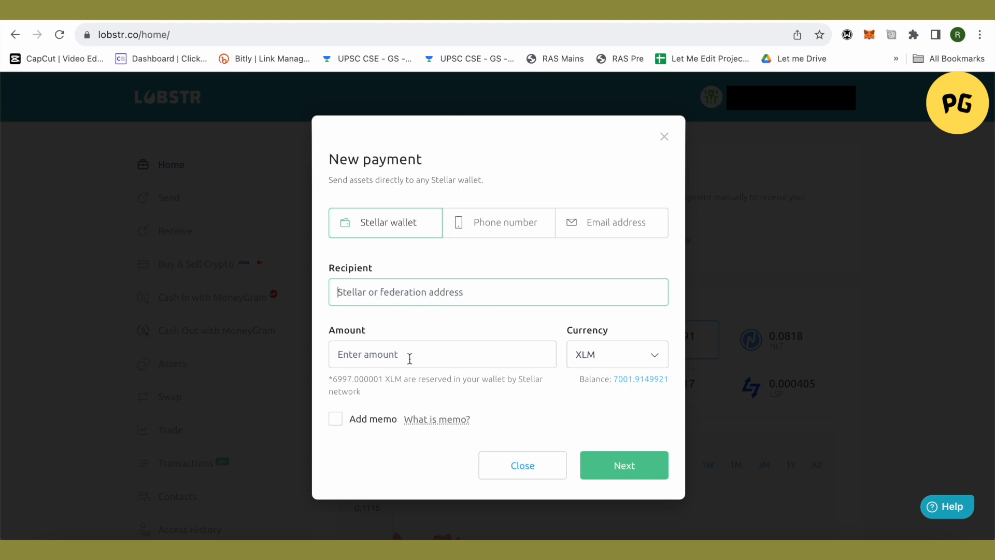
mouse_move(590, 362)
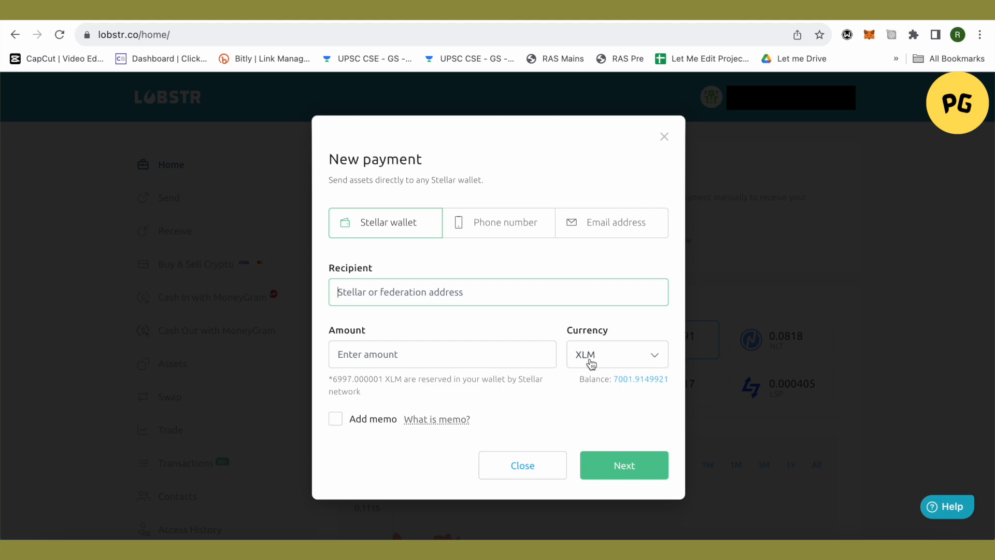
mouse_move(340, 426)
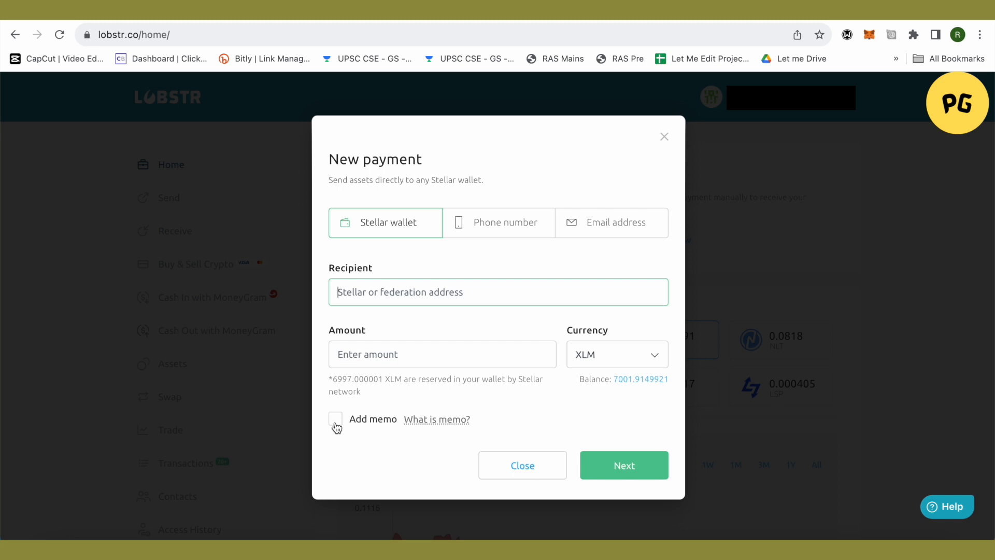
Enable Add memo on the payment form to show an empty memo message field
left_click(336, 419)
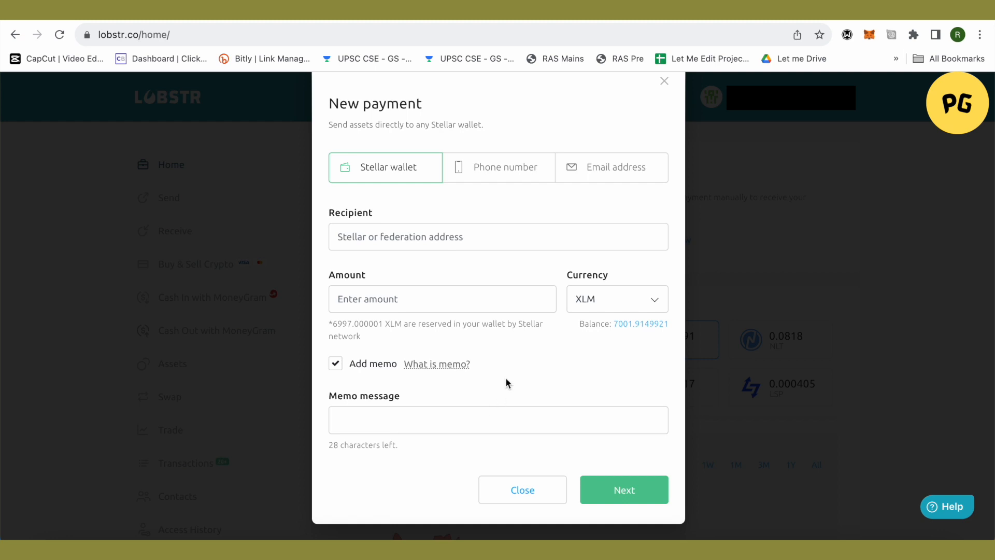
mouse_move(511, 379)
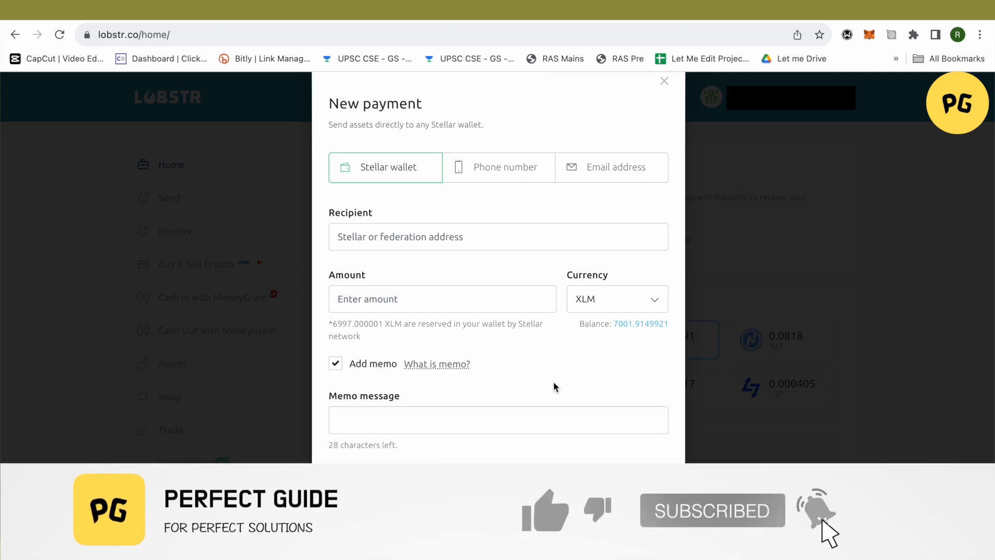
left_click(545, 509)
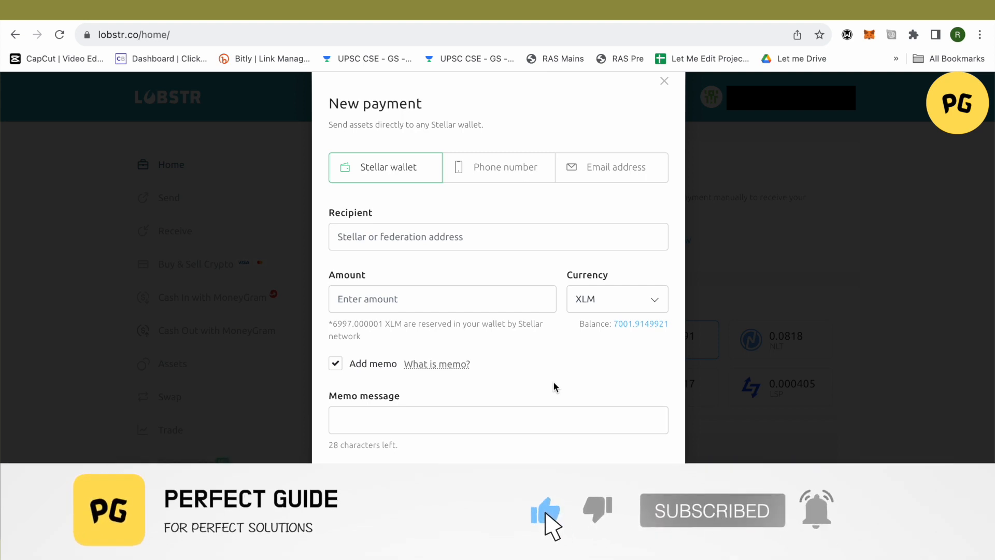